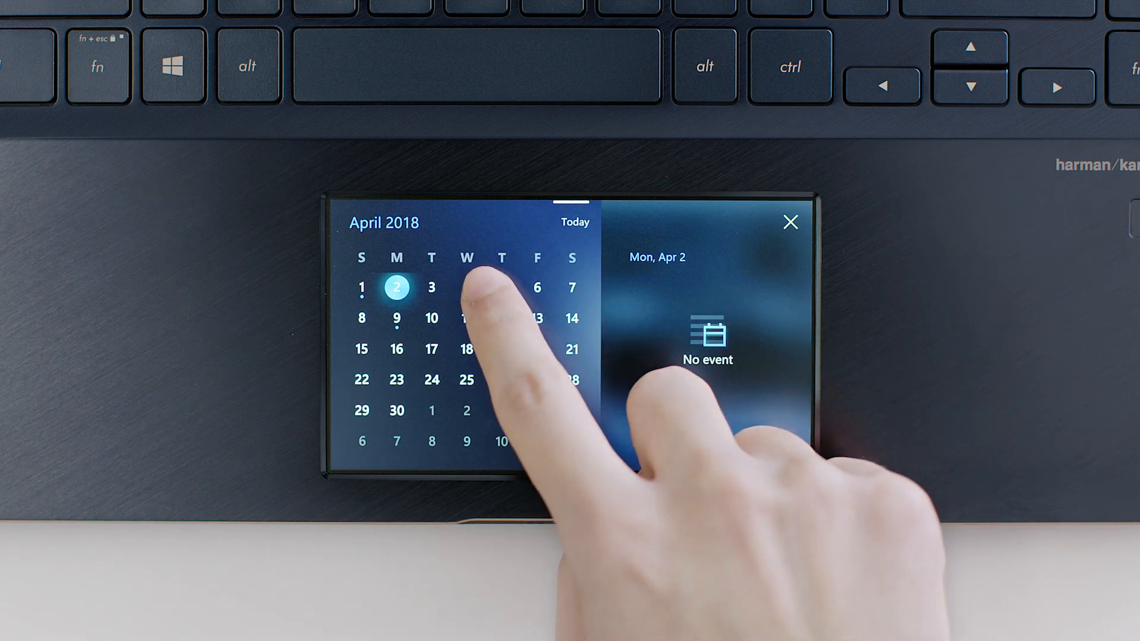
# Step: View the Calendar app's events for April 4 and another April date
pyautogui.click(466, 288)
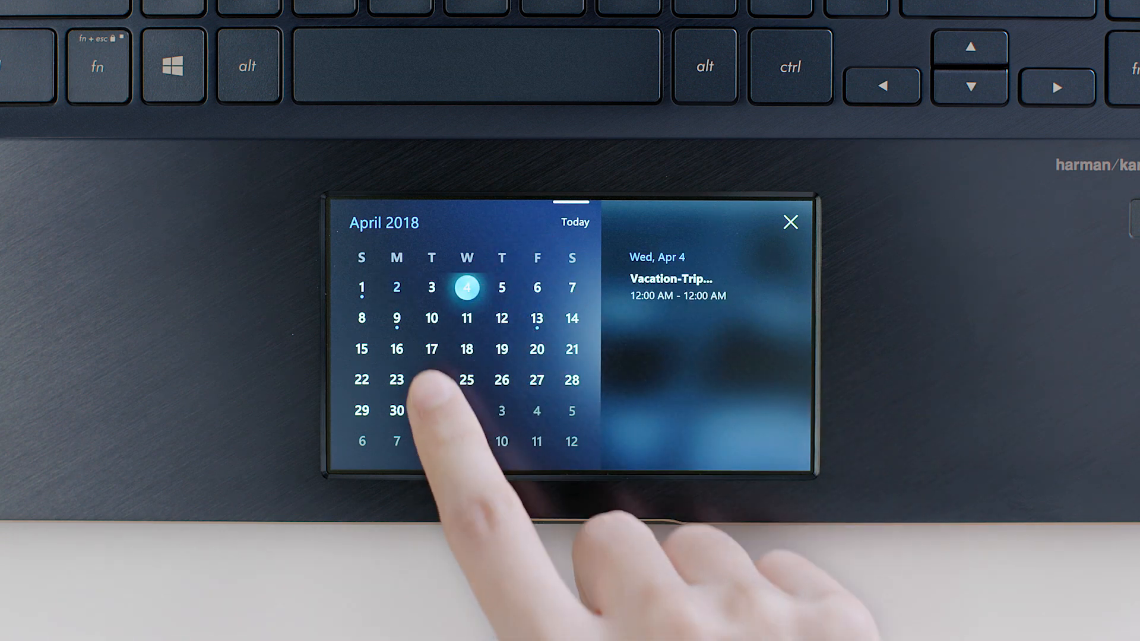
pyautogui.click(396, 318)
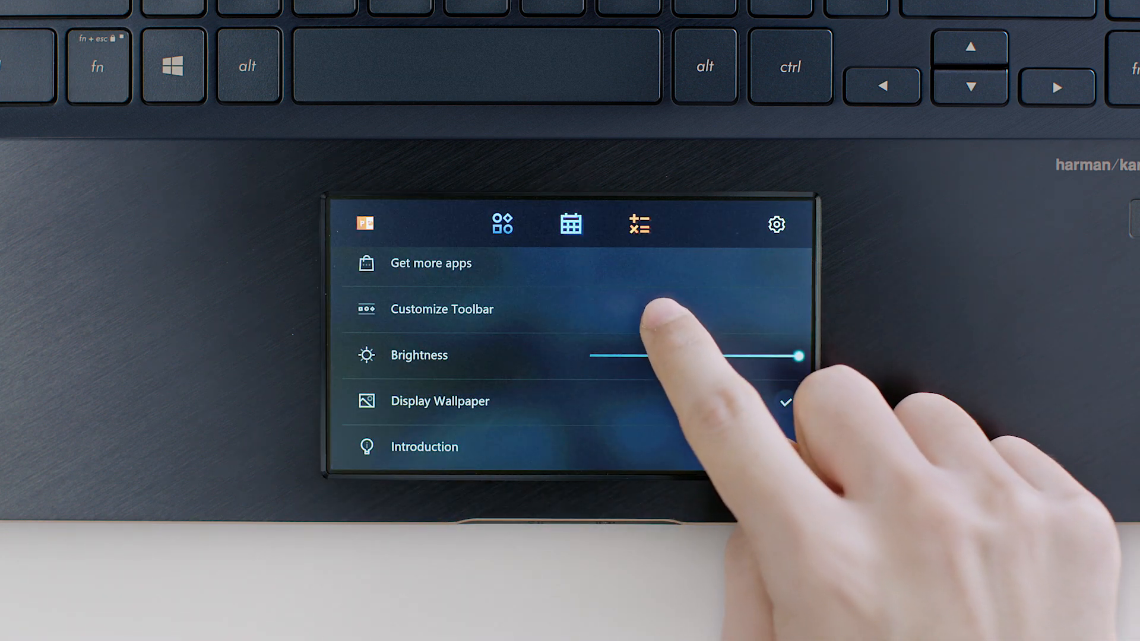
# Step: Add Numkey and Music to the ScreenPad toolbar, then open the Launcher app grid
pyautogui.click(441, 308)
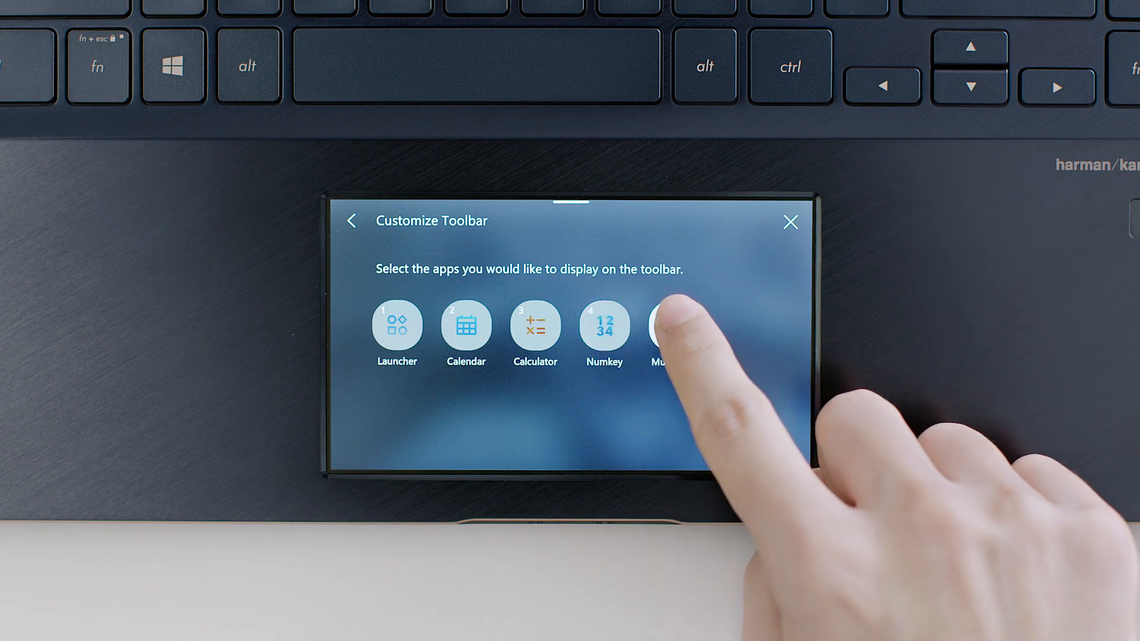
pyautogui.click(351, 221)
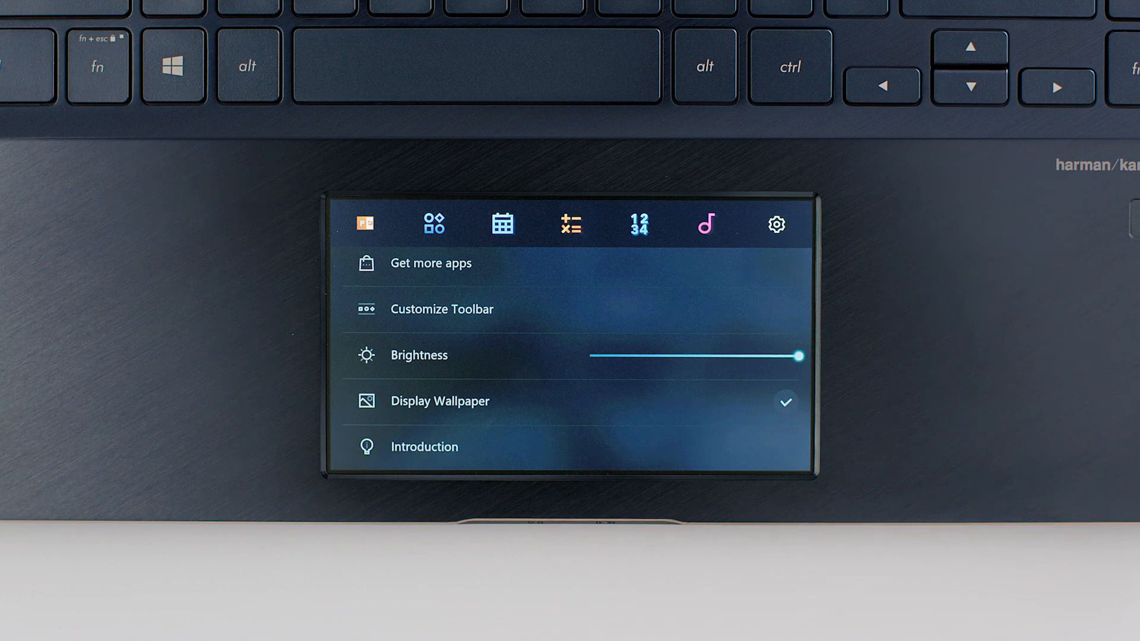
pyautogui.click(434, 224)
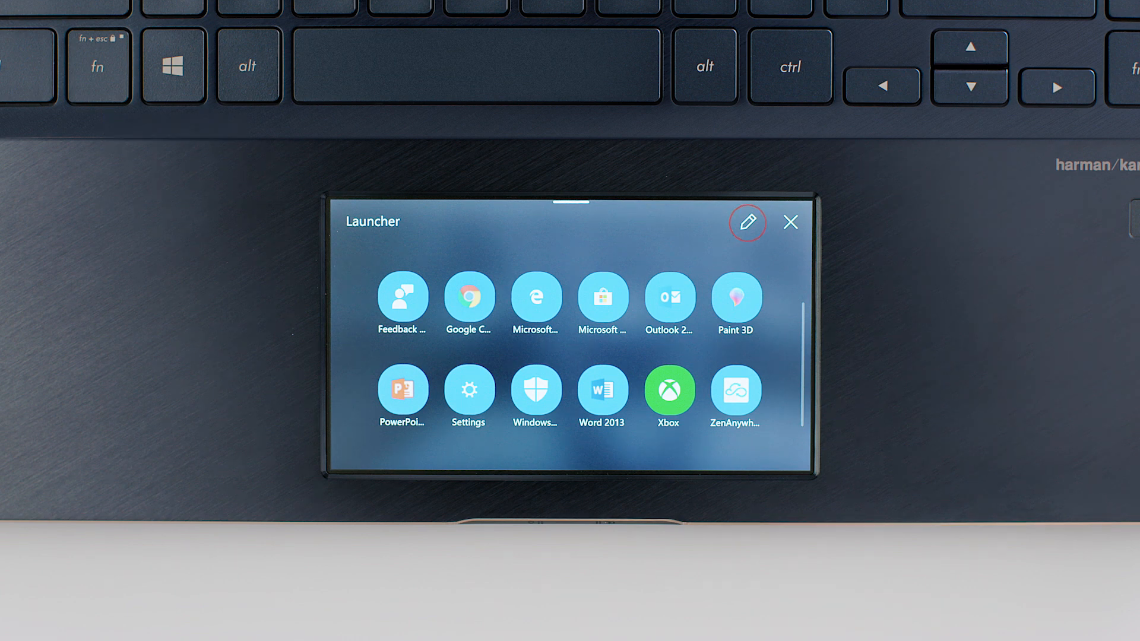
# Step: Edit the Launcher's app list, scrolling to tick apps including ASUS GIFTBOX
pyautogui.click(748, 222)
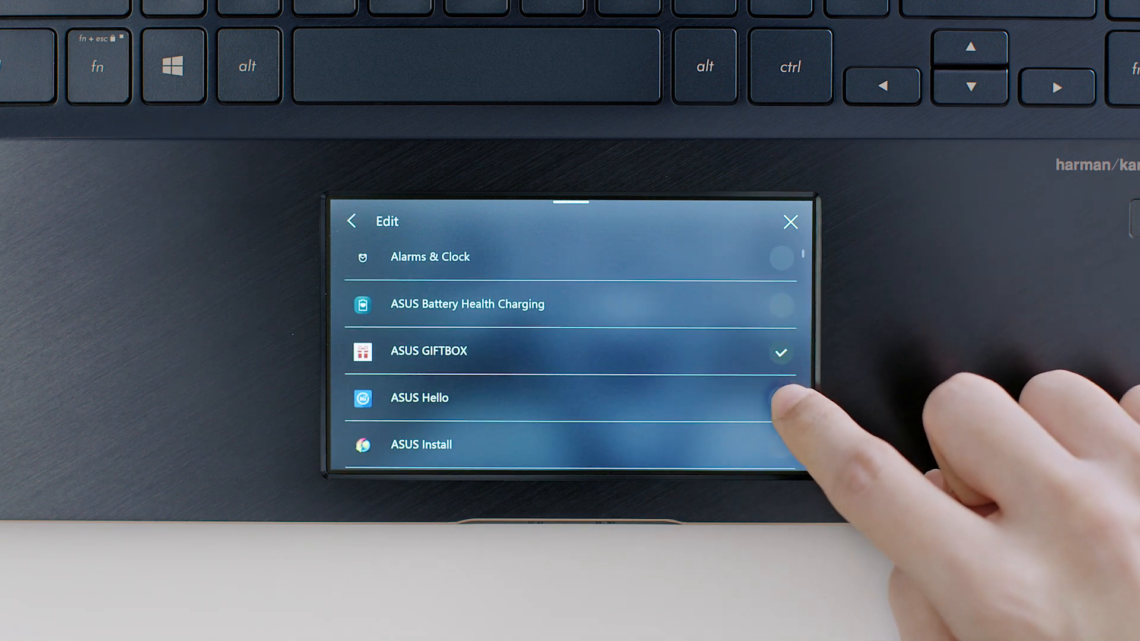
pyautogui.scroll(-3)
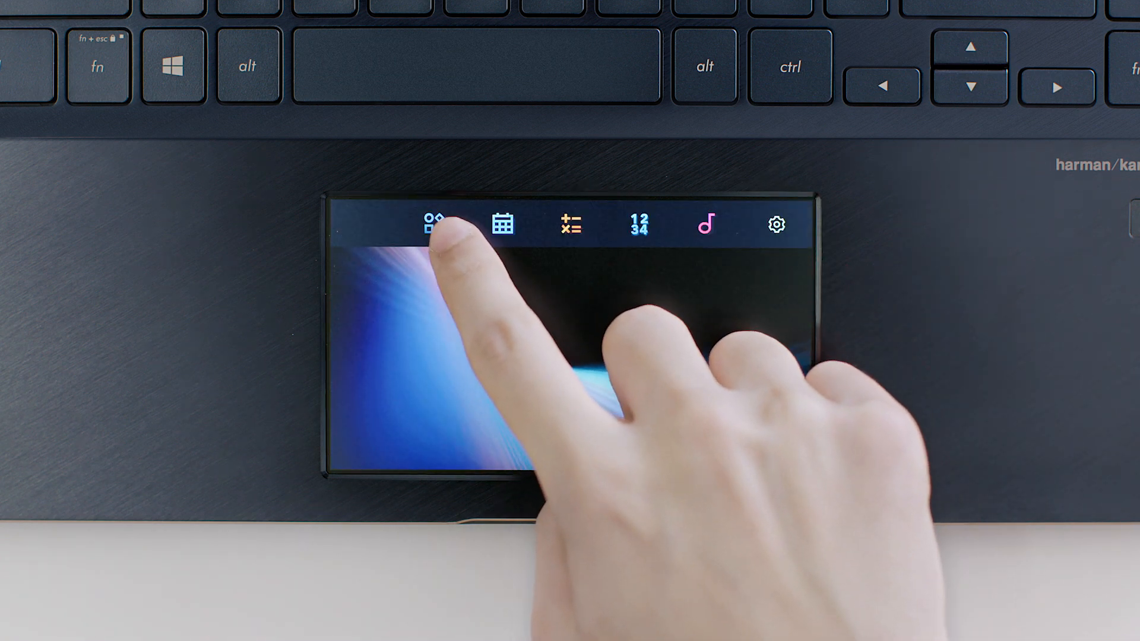
# Step: Open the Launcher grid and ScreenPad settings while reaching the SP wallpaper folder
pyautogui.click(434, 224)
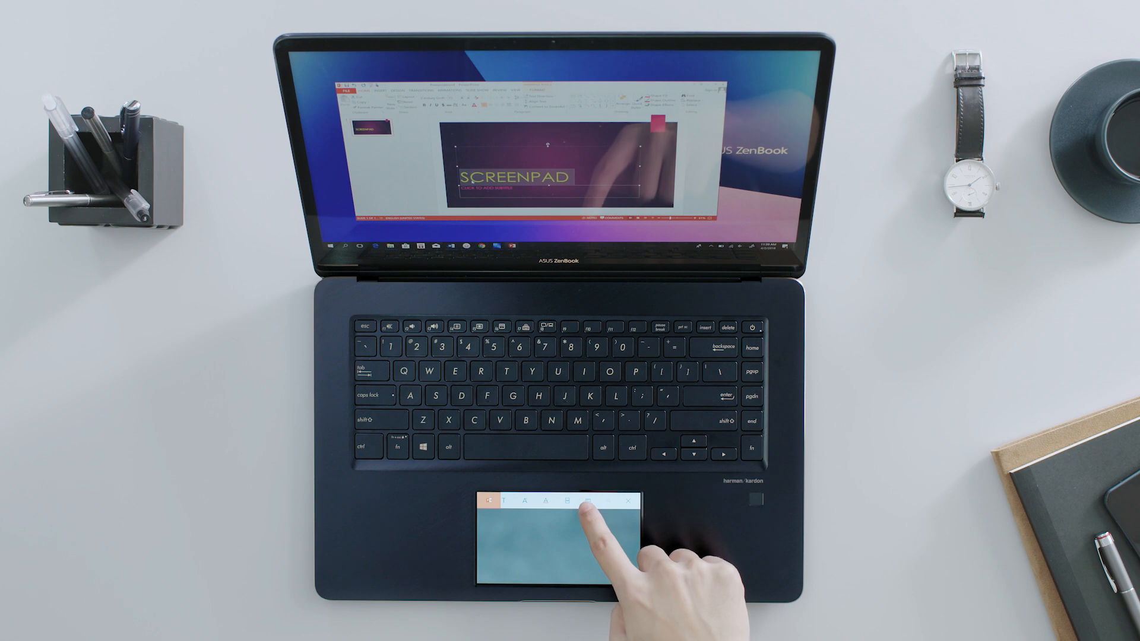
pyautogui.click(571, 502)
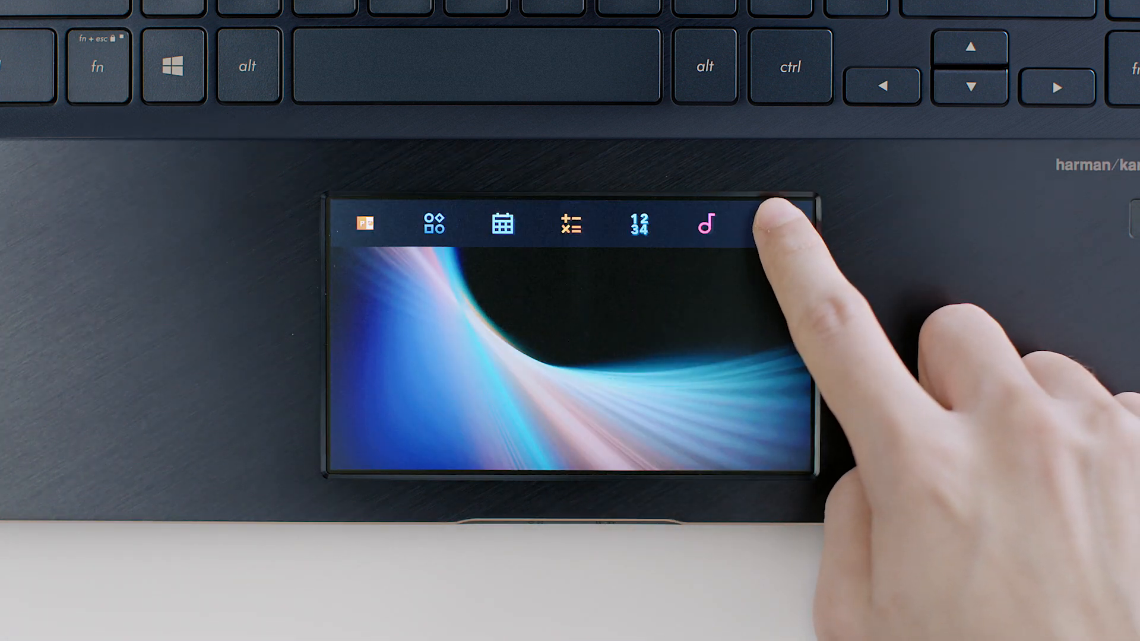
pyautogui.click(756, 218)
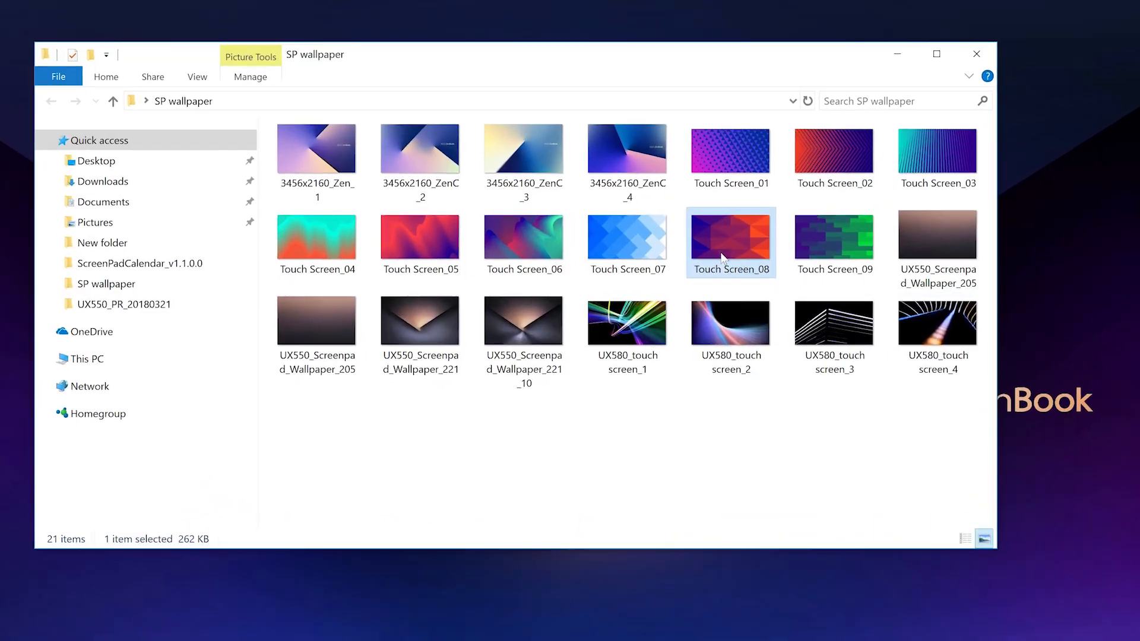
# Step: Set the Touch Screen_08 picture as the ScreenPad background from its context menu
pyautogui.rightClick(731, 243)
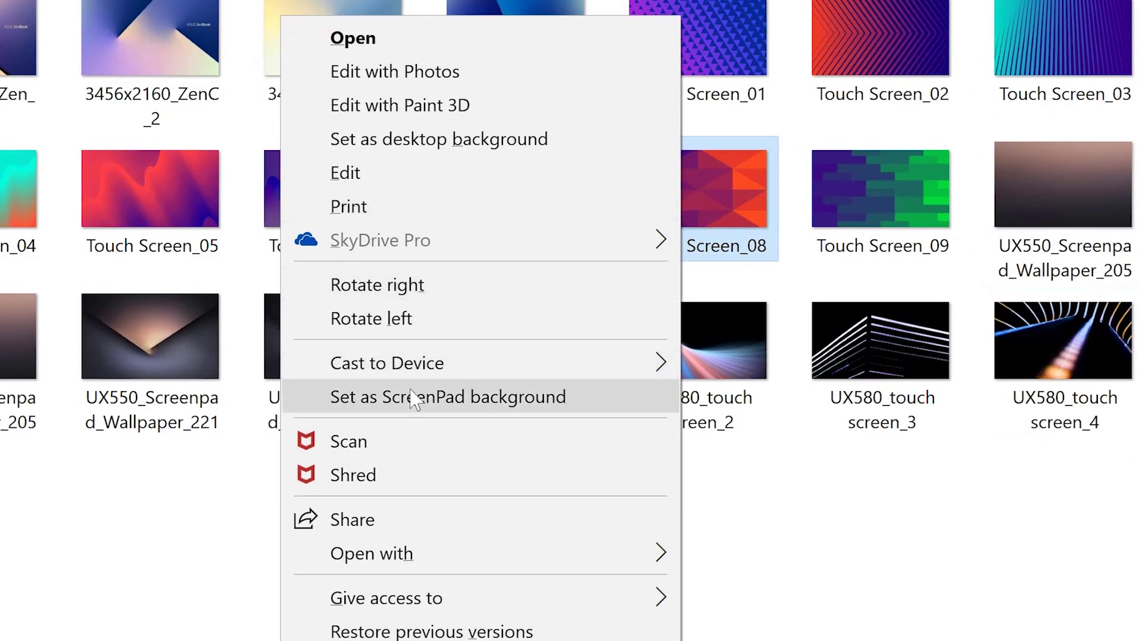
pyautogui.moveTo(593, 398)
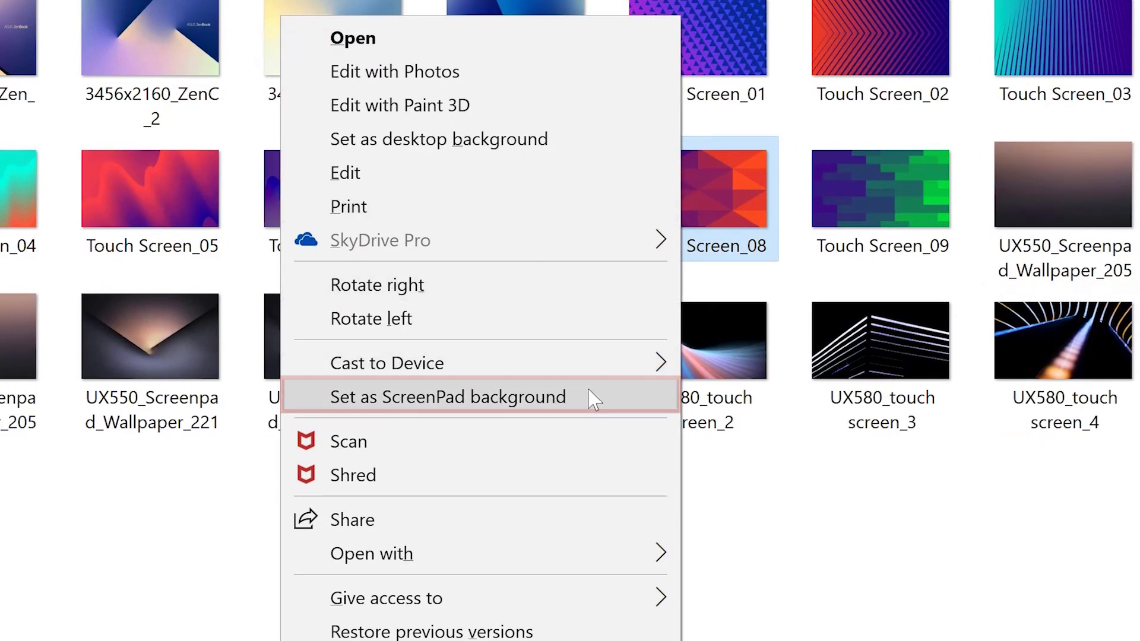
pyautogui.click(446, 397)
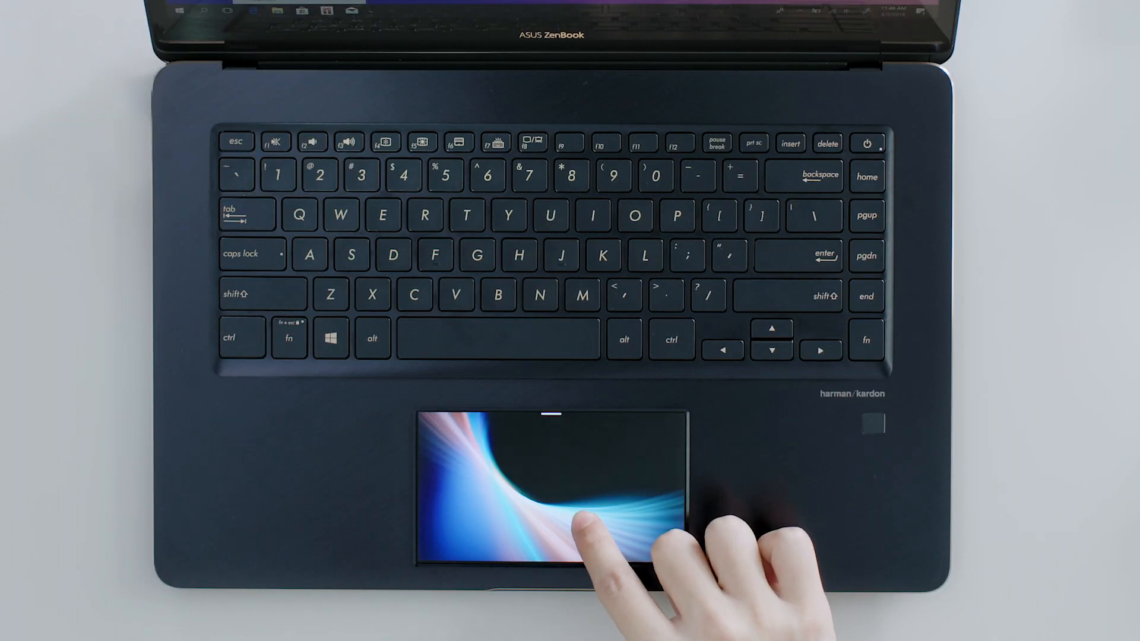